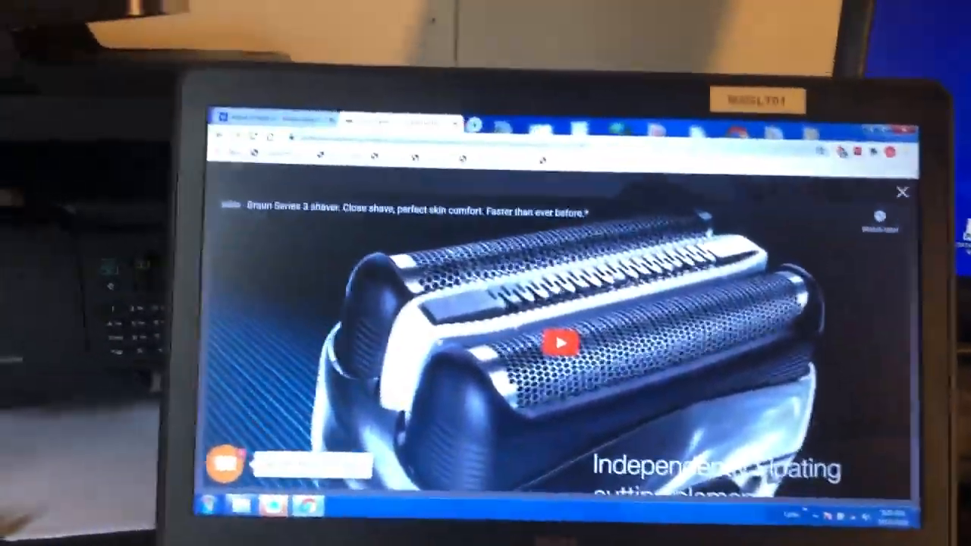
Step: Start playing the Braun Series 3 shaver promo video from its overlay
{"action": "left_click", "coordinate": [561, 344]}
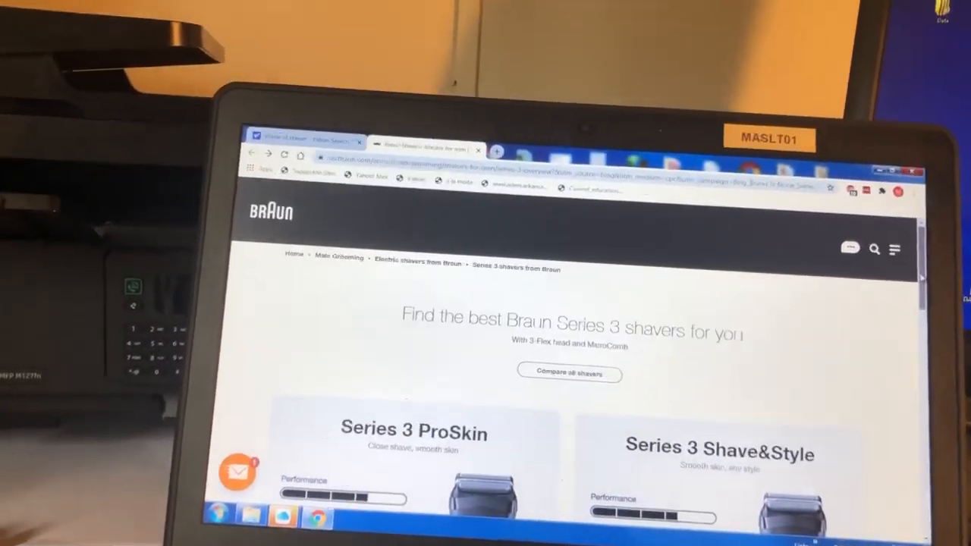
Step: Scroll the Braun Series 3 page down to the shaver models and their performance ratings
{"action": "scroll", "scroll_direction": "down", "scroll_amount": 3}
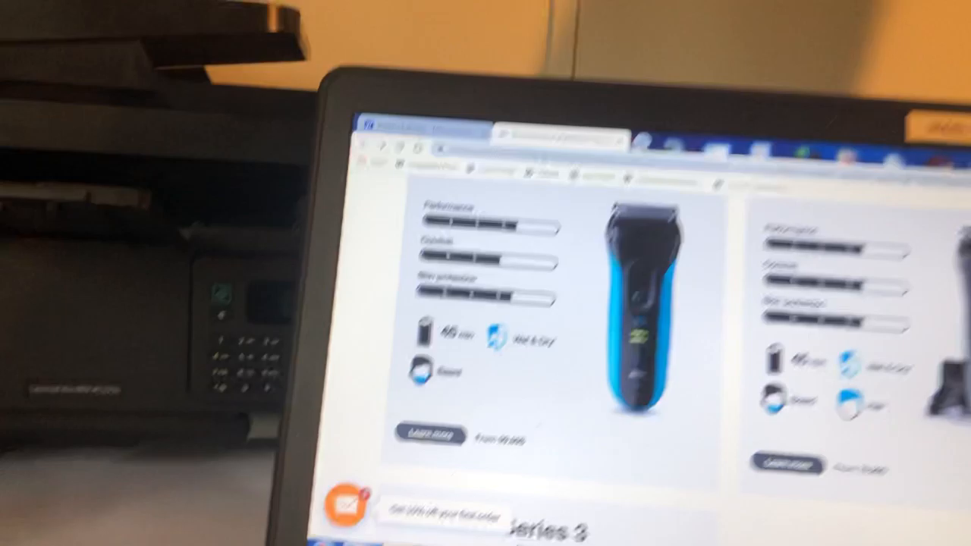